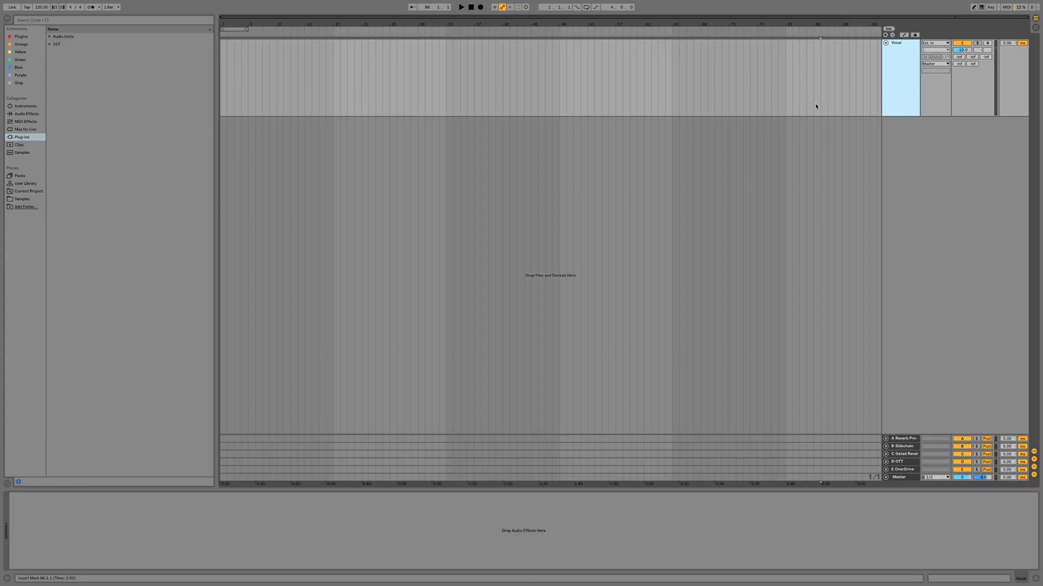
{"action": "mouse_move", "coordinate": [772, 95]}
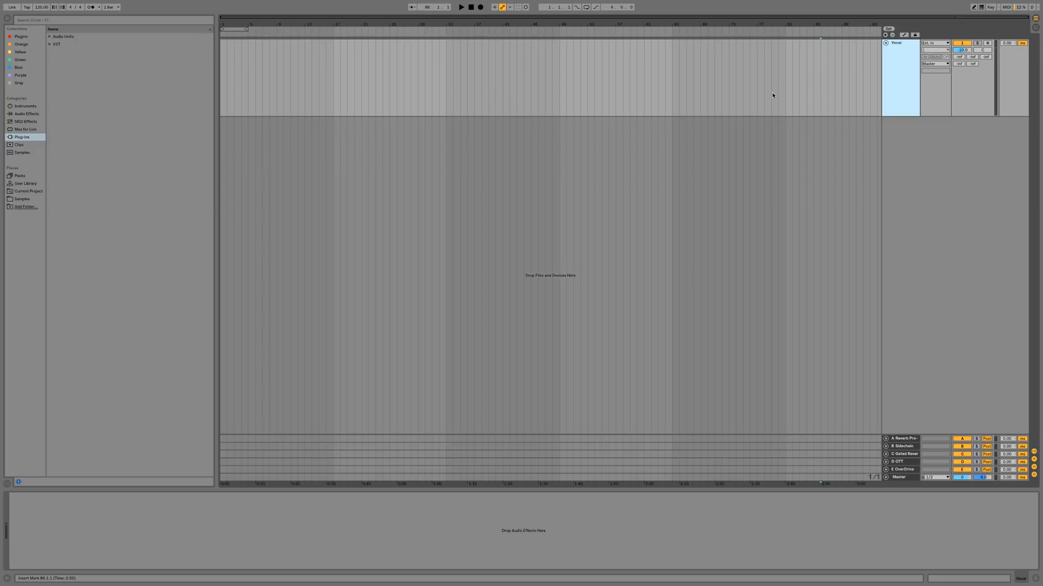
Step: Choose Steinberg UR28M as Audio Input Device and bring up its Input Config window
{"action": "right_click", "coordinate": [896, 42]}
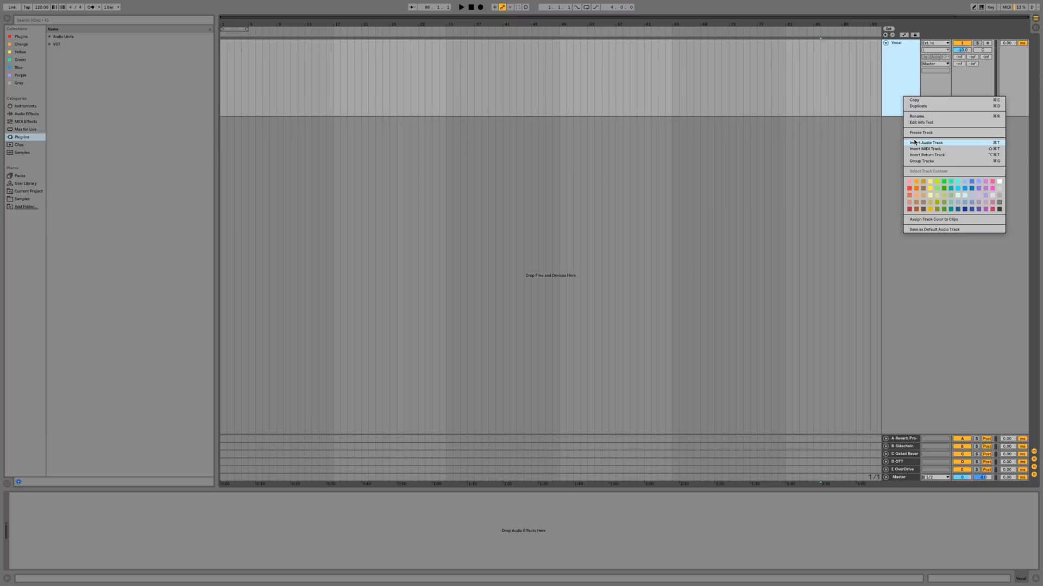
{"action": "mouse_move", "coordinate": [922, 146]}
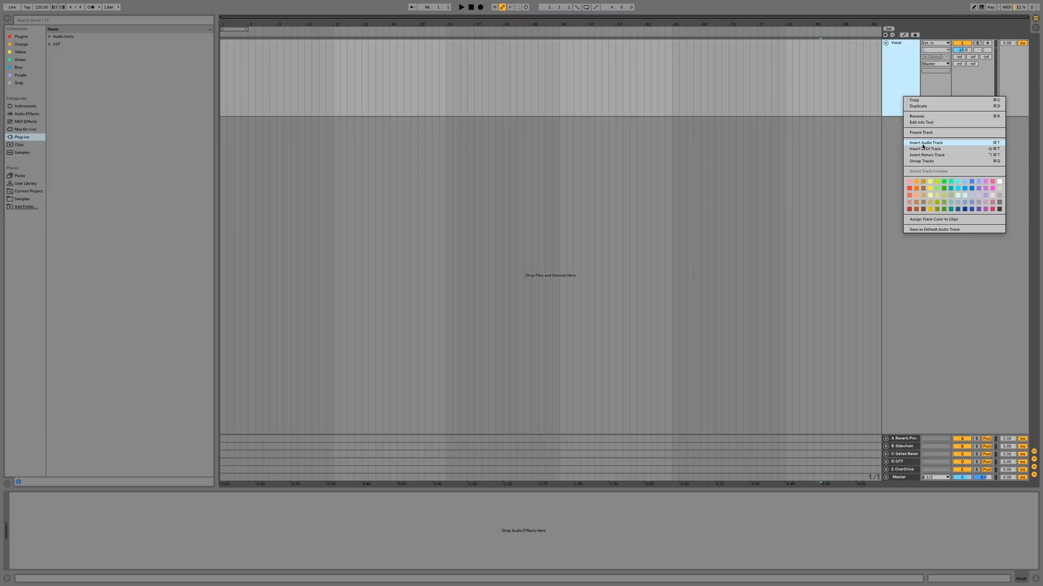
{"action": "left_click", "coordinate": [844, 147]}
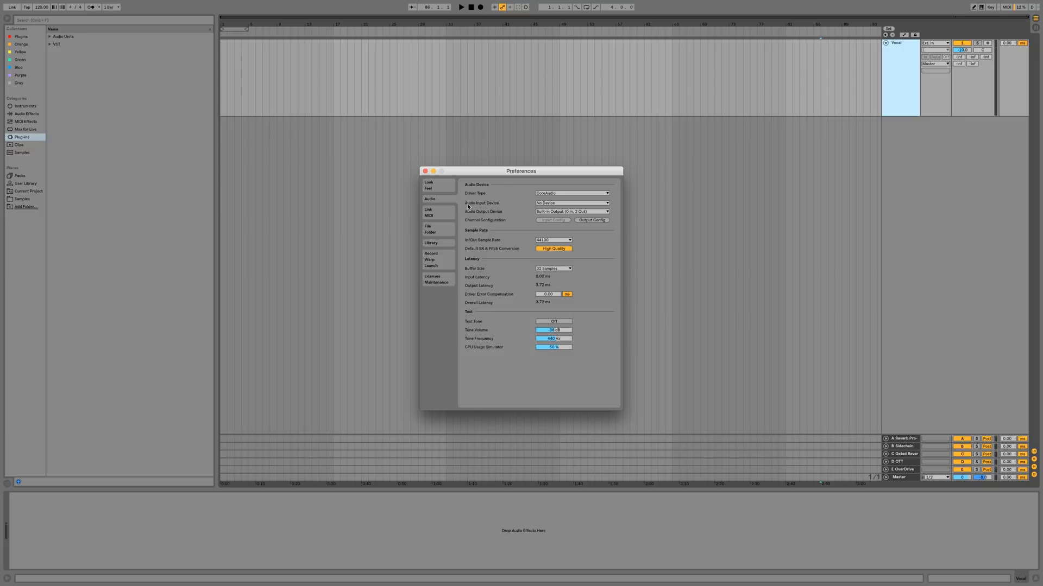
{"action": "mouse_move", "coordinate": [476, 208]}
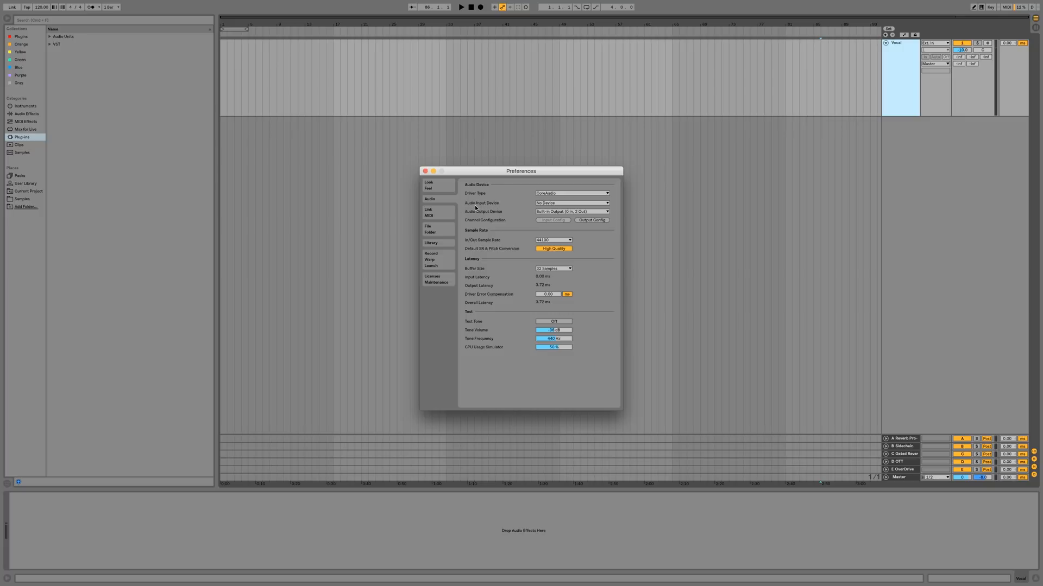
{"action": "left_click", "coordinate": [571, 202]}
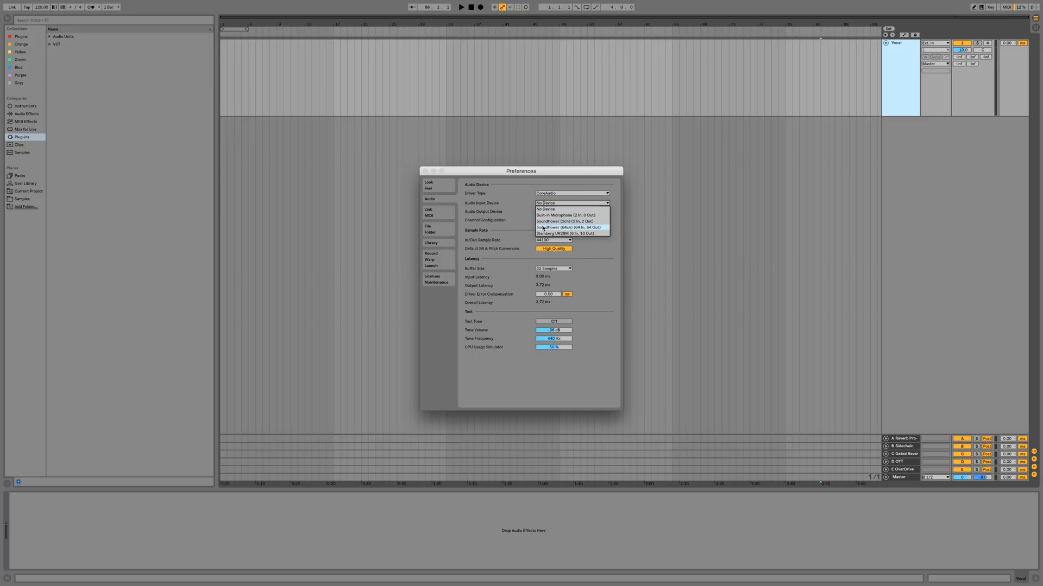
{"action": "left_click", "coordinate": [560, 233]}
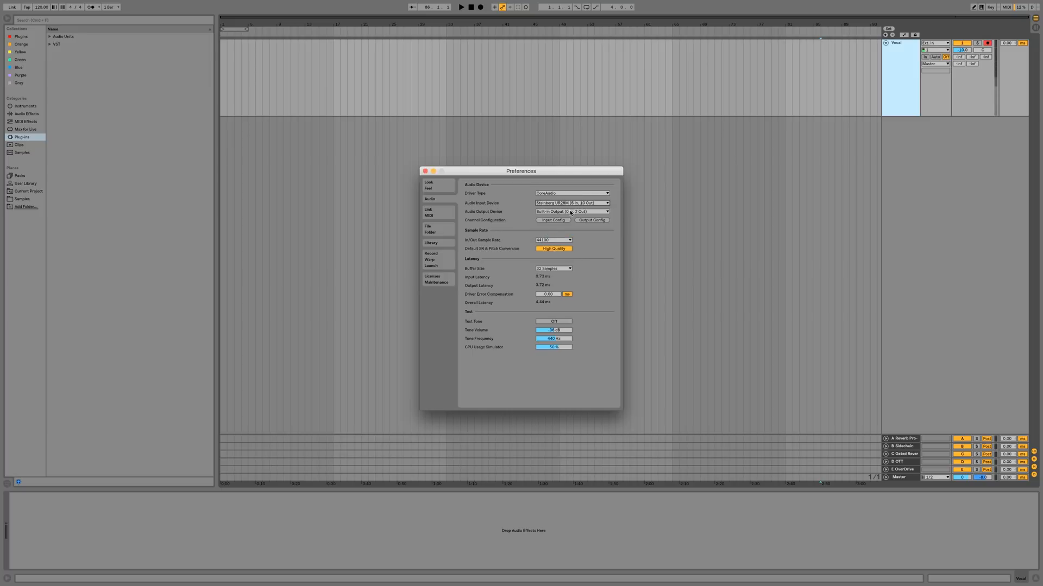
{"action": "mouse_move", "coordinate": [570, 202]}
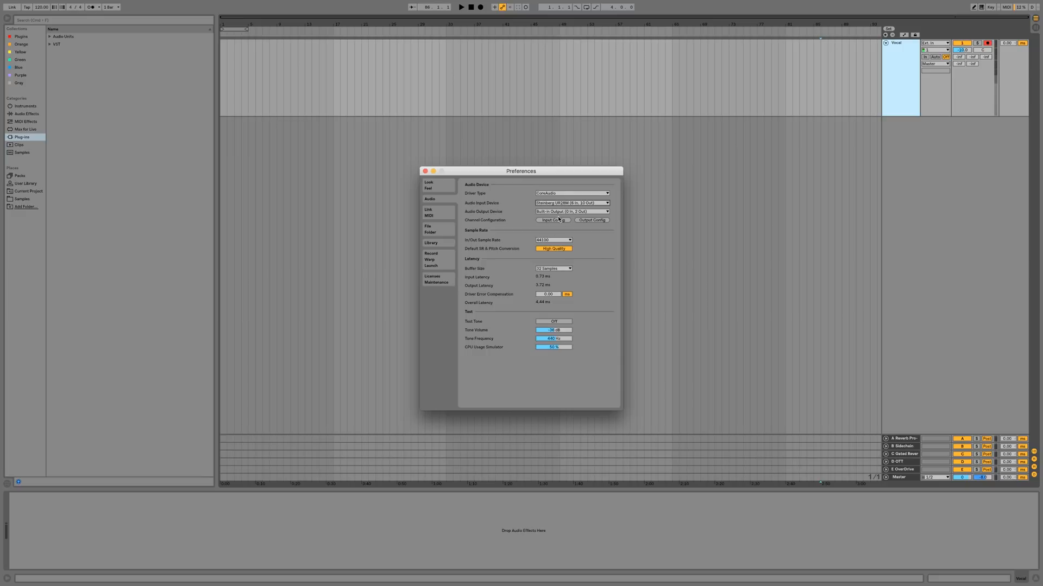
{"action": "mouse_move", "coordinate": [552, 219]}
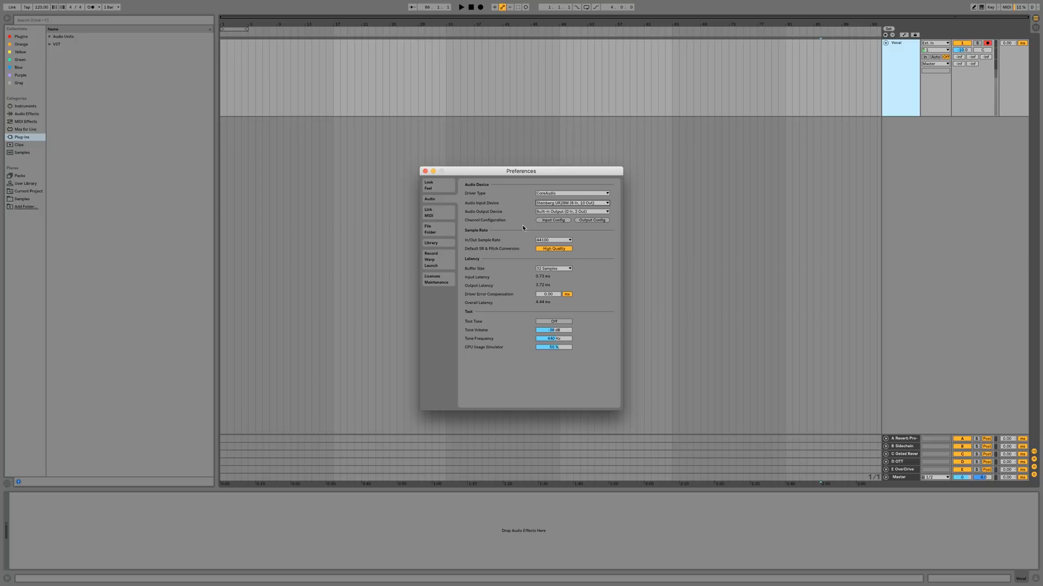
{"action": "left_click", "coordinate": [553, 220]}
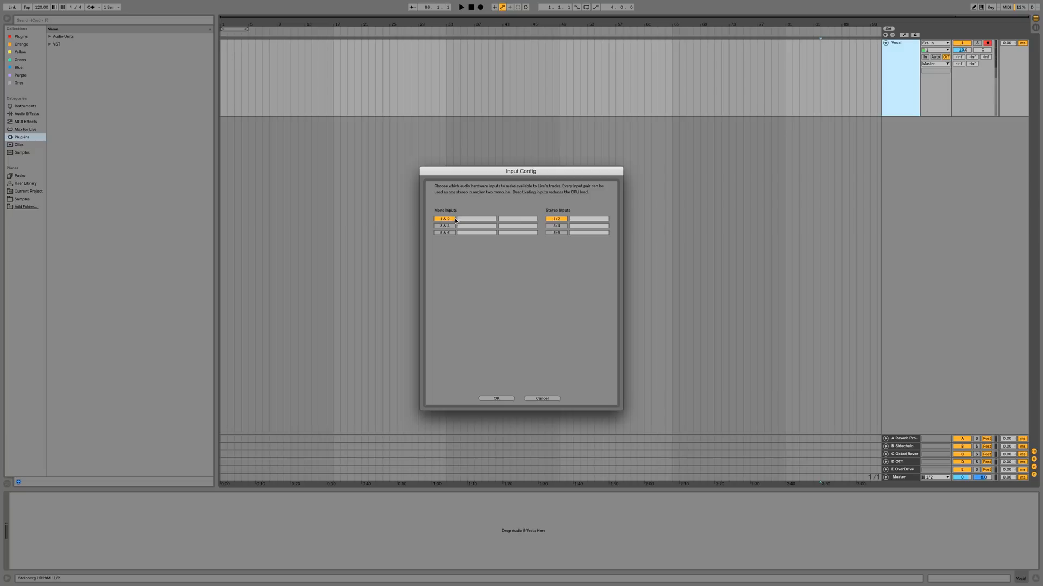
Step: Turn on the UR28M's inputs 3 and 4 and confirm with OK
{"action": "left_click", "coordinate": [444, 226]}
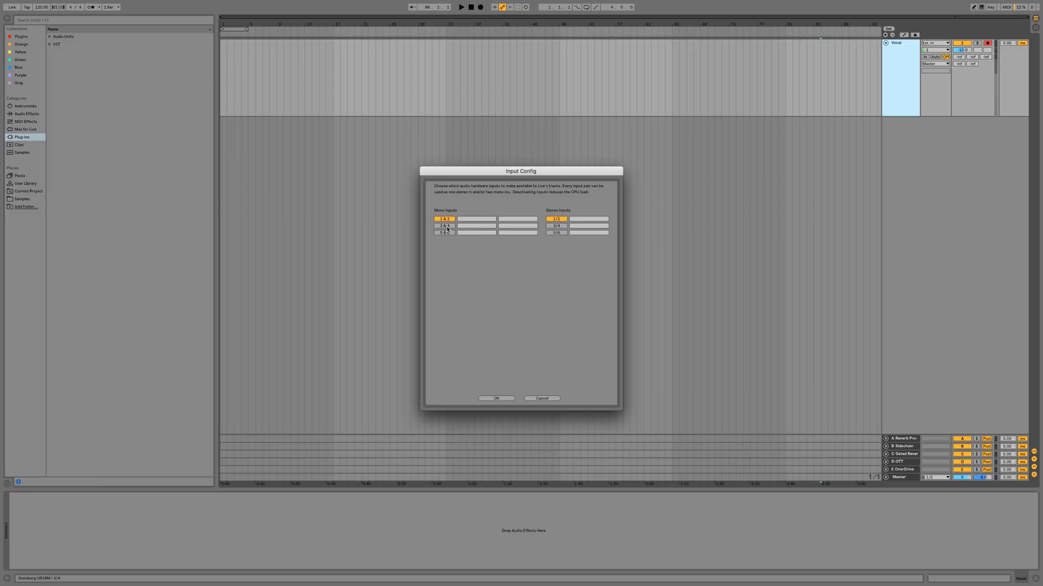
{"action": "left_click", "coordinate": [444, 226]}
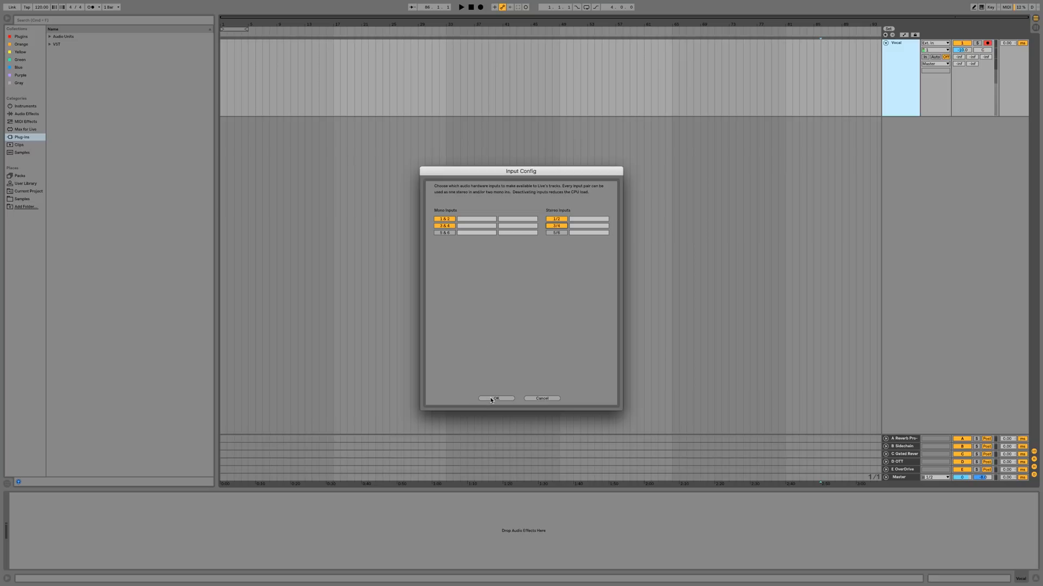
{"action": "left_click", "coordinate": [496, 398]}
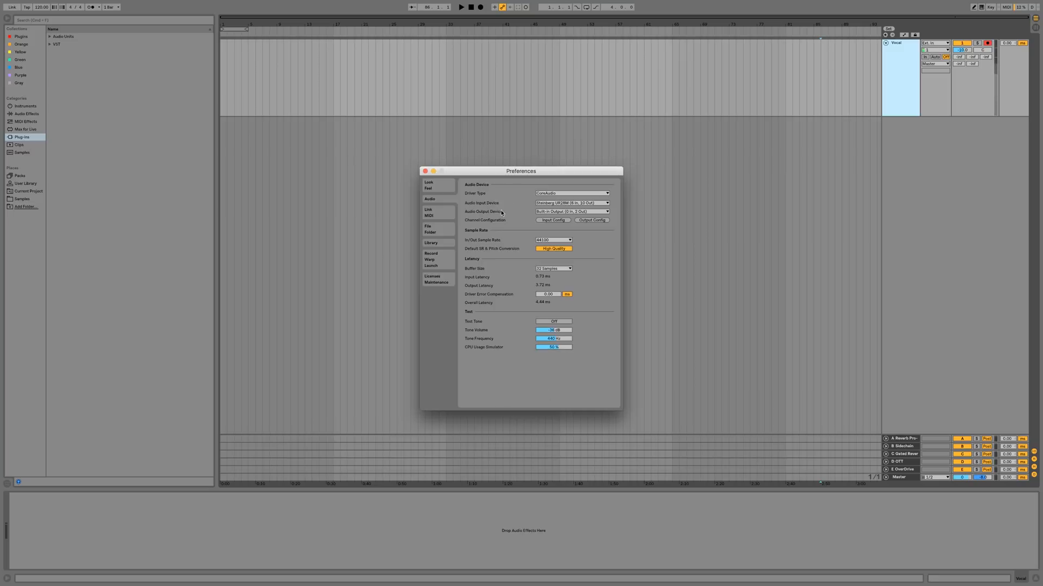
{"action": "mouse_move", "coordinate": [472, 271]}
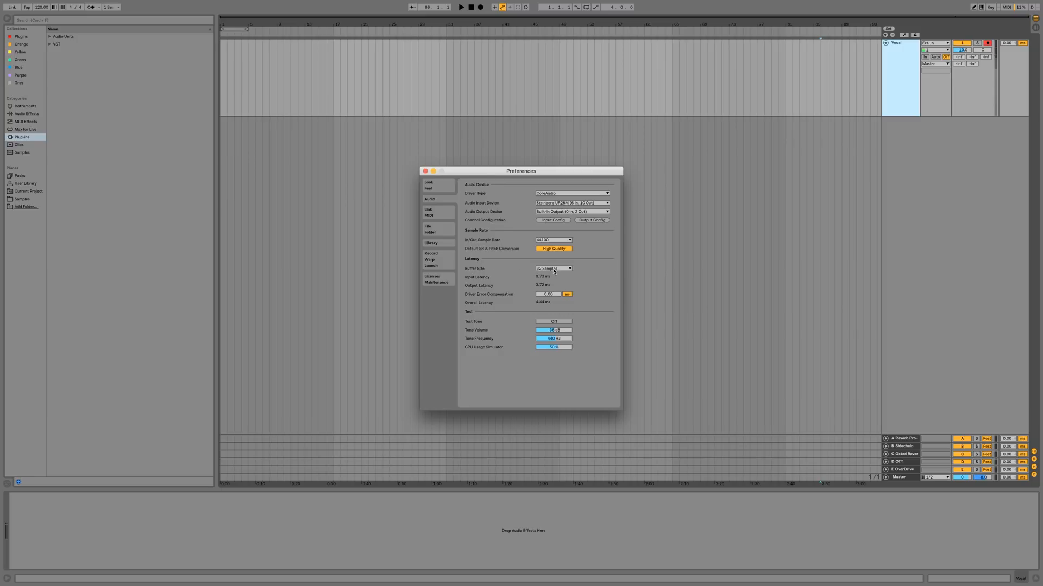
Step: Change Buffer Size to 1024 Samples, giving about 23 ms latency
{"action": "left_click", "coordinate": [552, 268]}
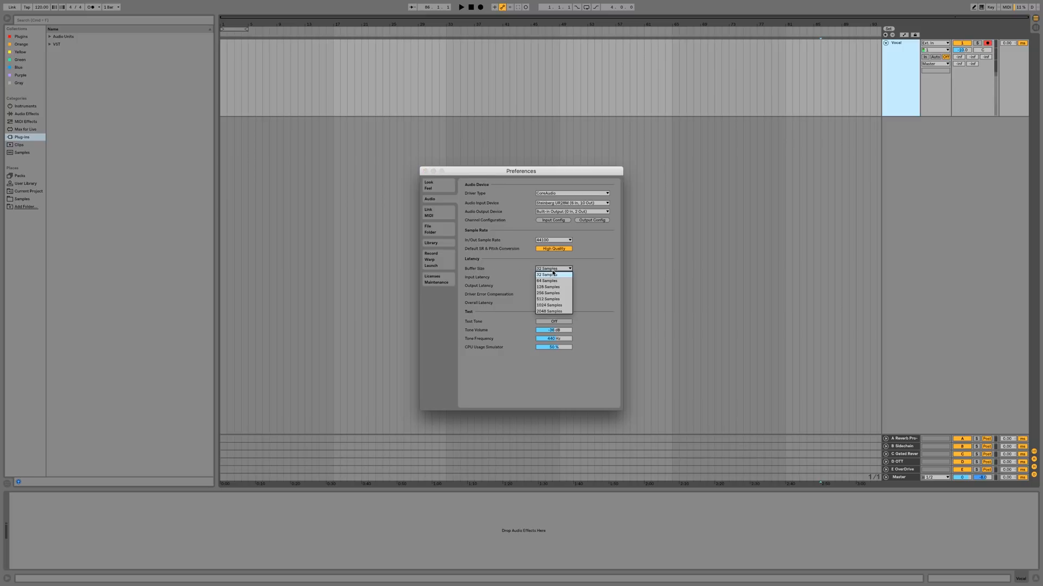
{"action": "left_click", "coordinate": [547, 305]}
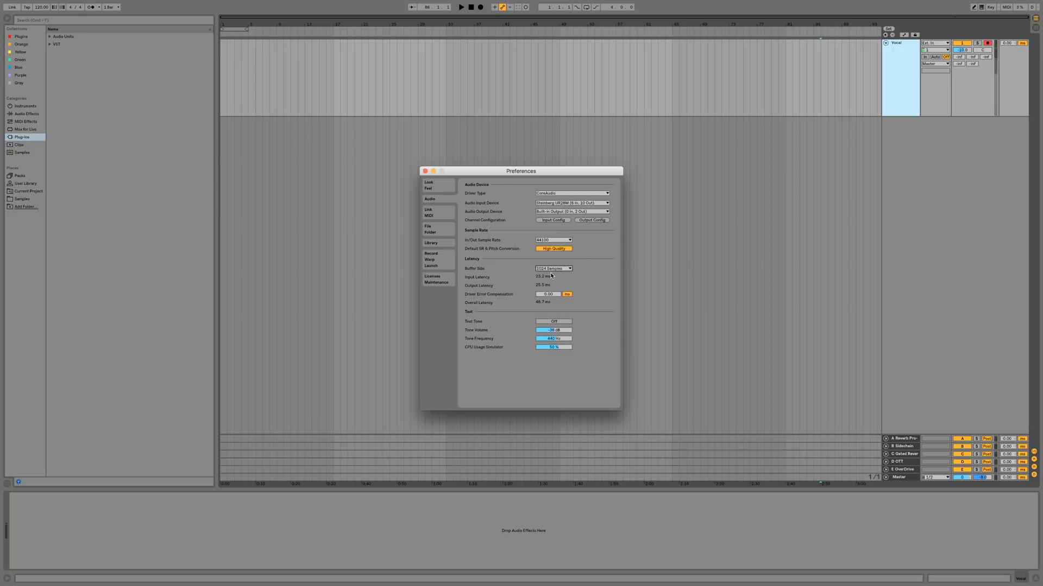
{"action": "mouse_move", "coordinate": [518, 276]}
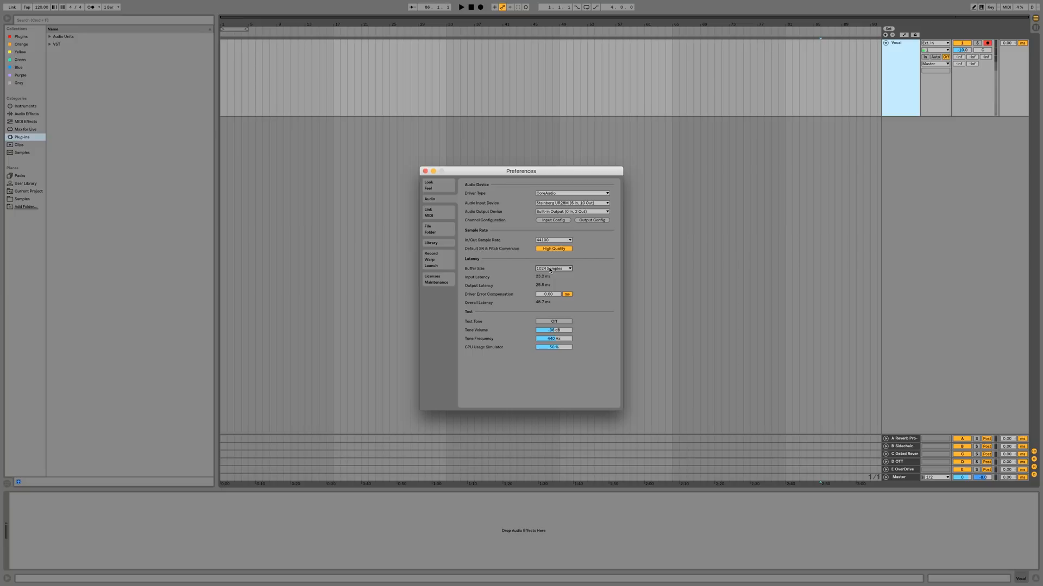
{"action": "mouse_move", "coordinate": [417, 171]}
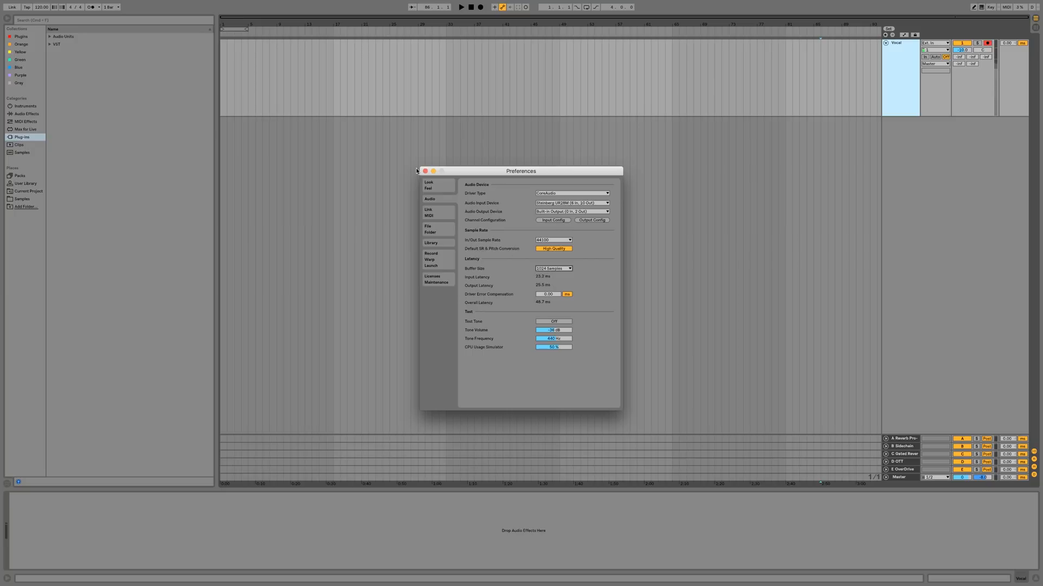
Step: Reopen Preferences, set Buffer Size to 32 Samples, and close Preferences
{"action": "left_click", "coordinate": [423, 171]}
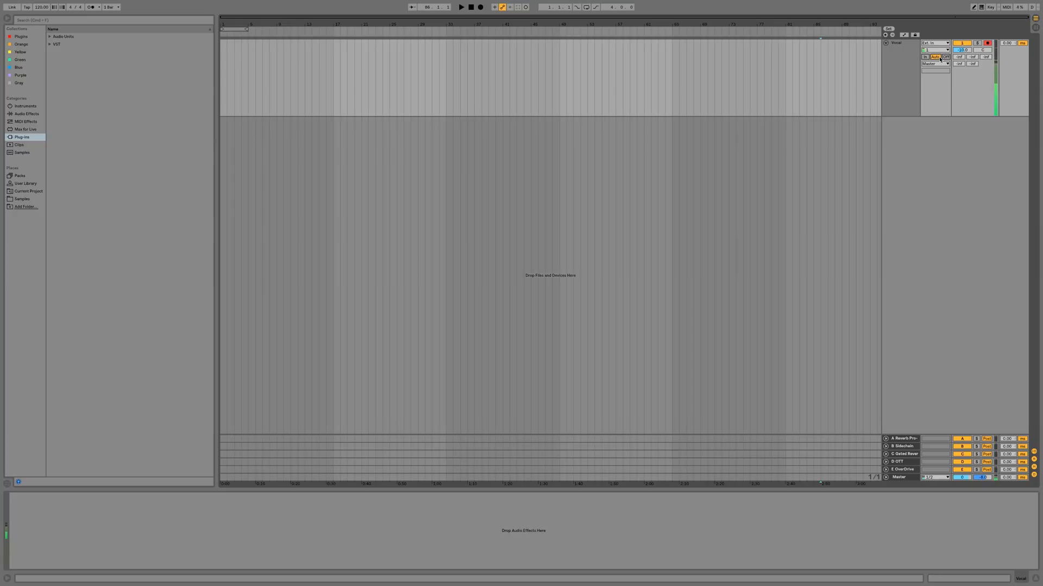
{"action": "left_click", "coordinate": [946, 57]}
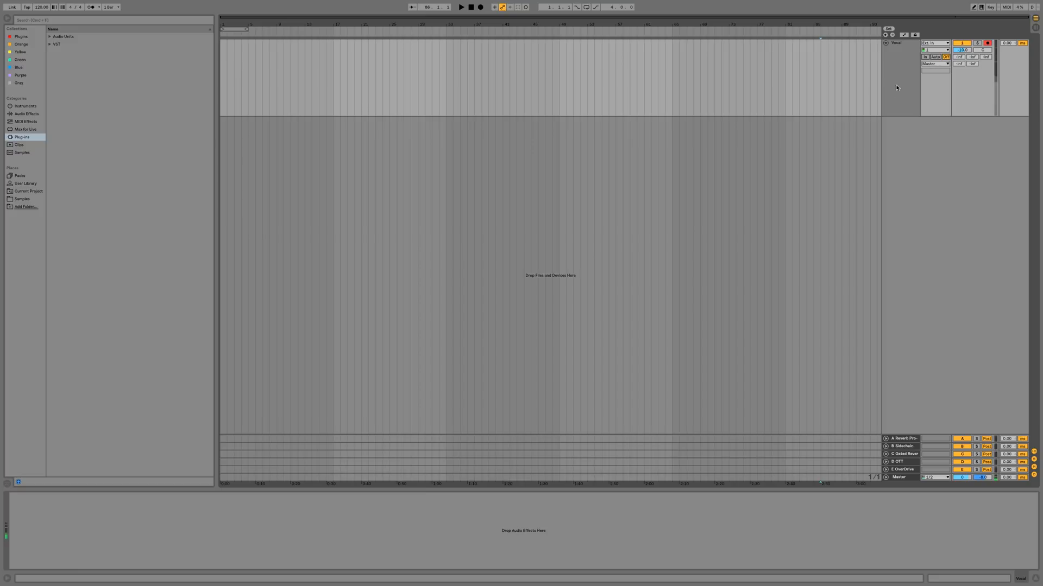
{"action": "mouse_move", "coordinate": [885, 103]}
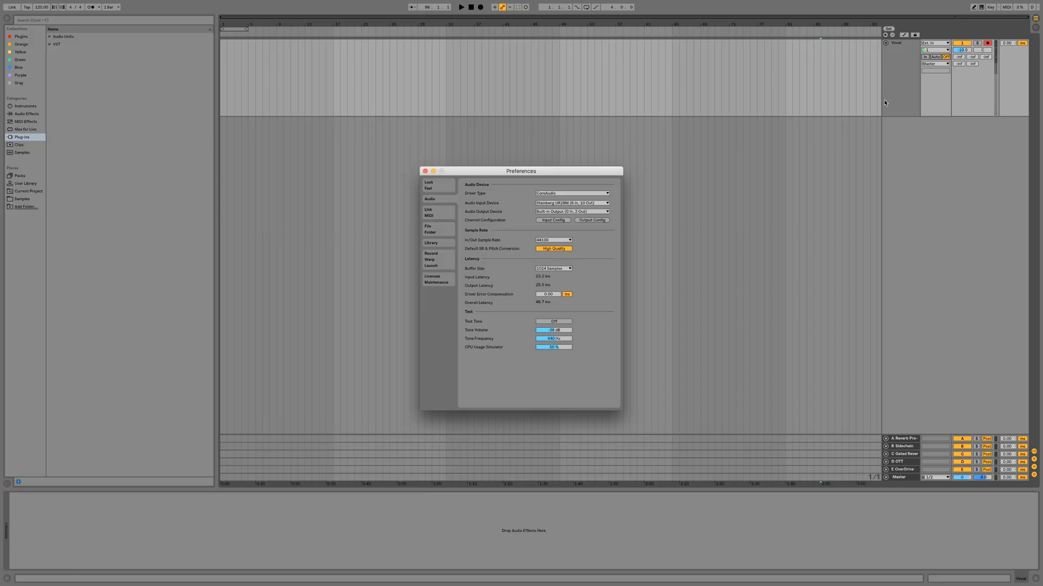
{"action": "left_click", "coordinate": [554, 268]}
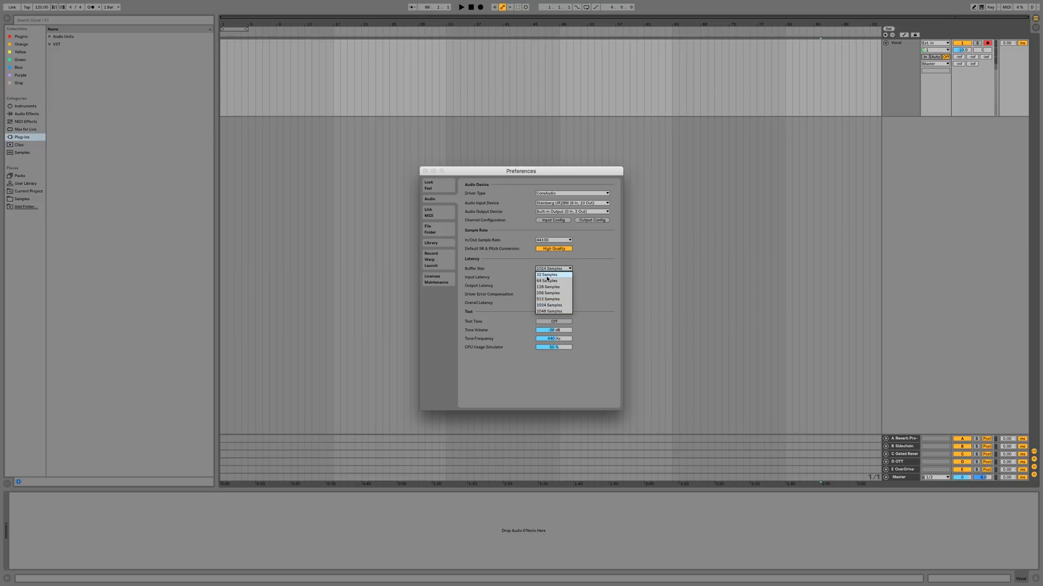
{"action": "left_click", "coordinate": [546, 274]}
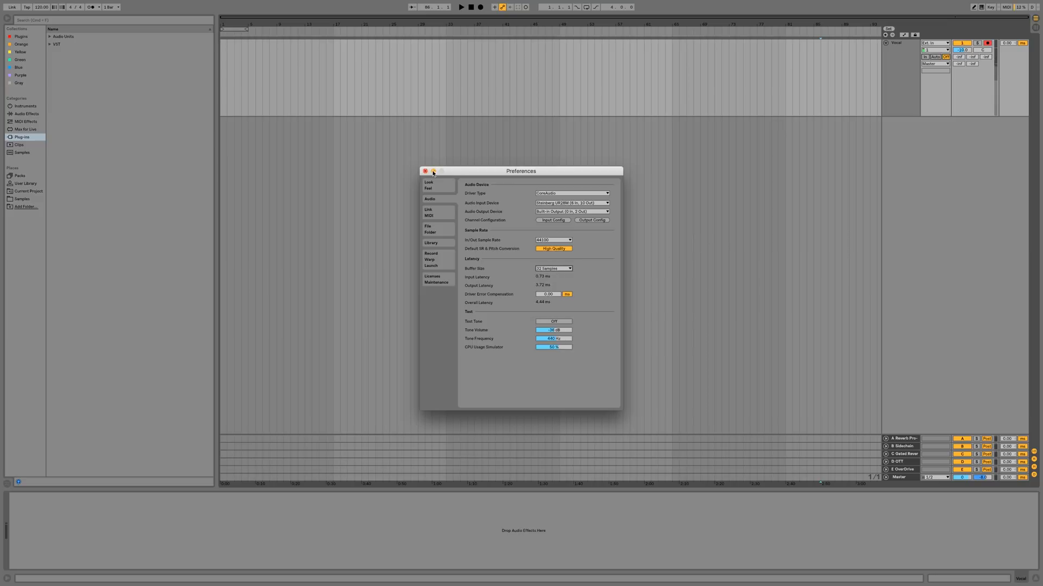
{"action": "left_click", "coordinate": [425, 171]}
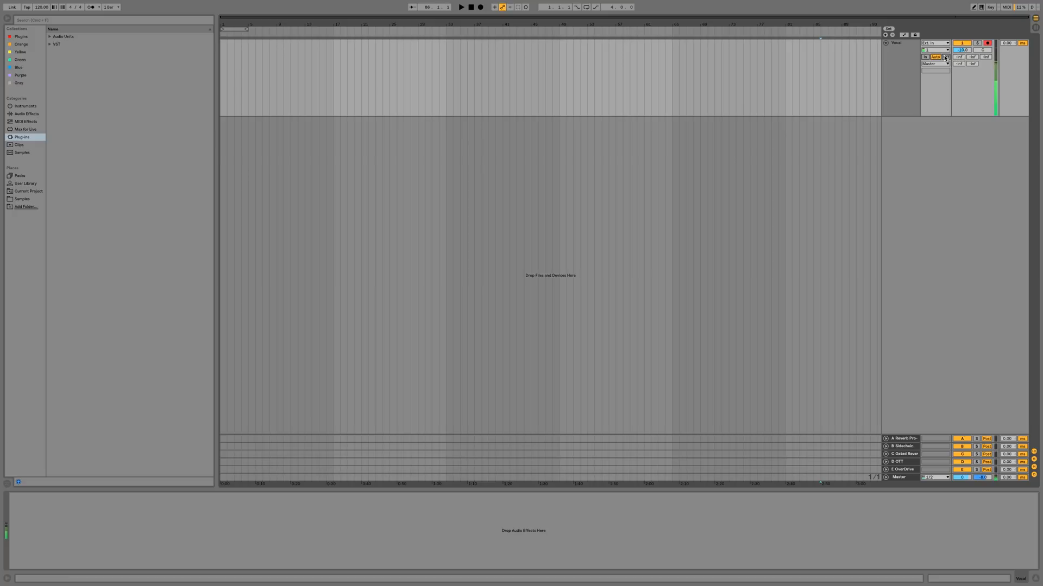
Step: Set the Vocal track's monitor mode and pick its interface input channel
{"action": "left_click", "coordinate": [946, 57]}
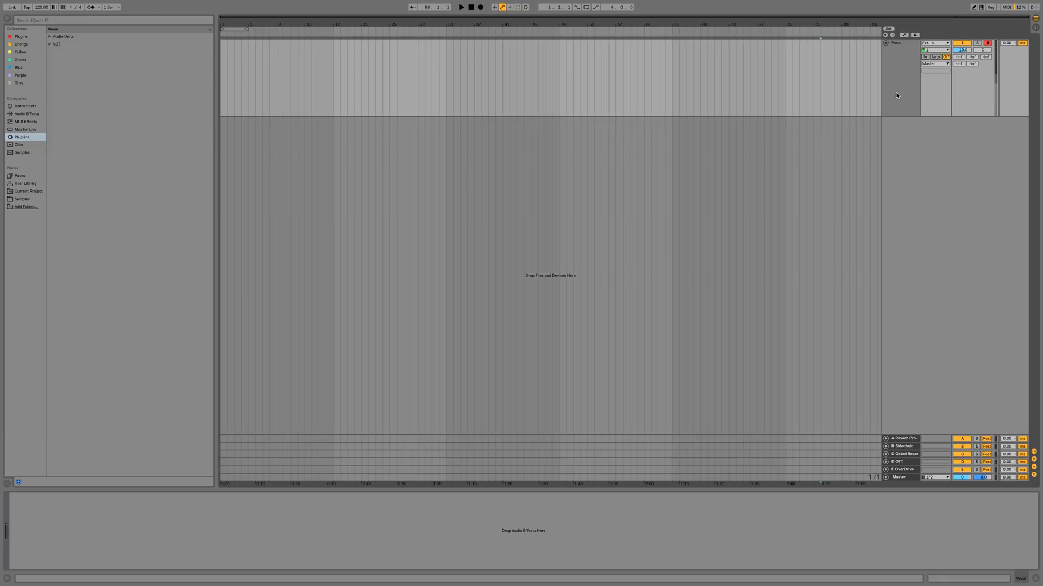
{"action": "left_click", "coordinate": [896, 42]}
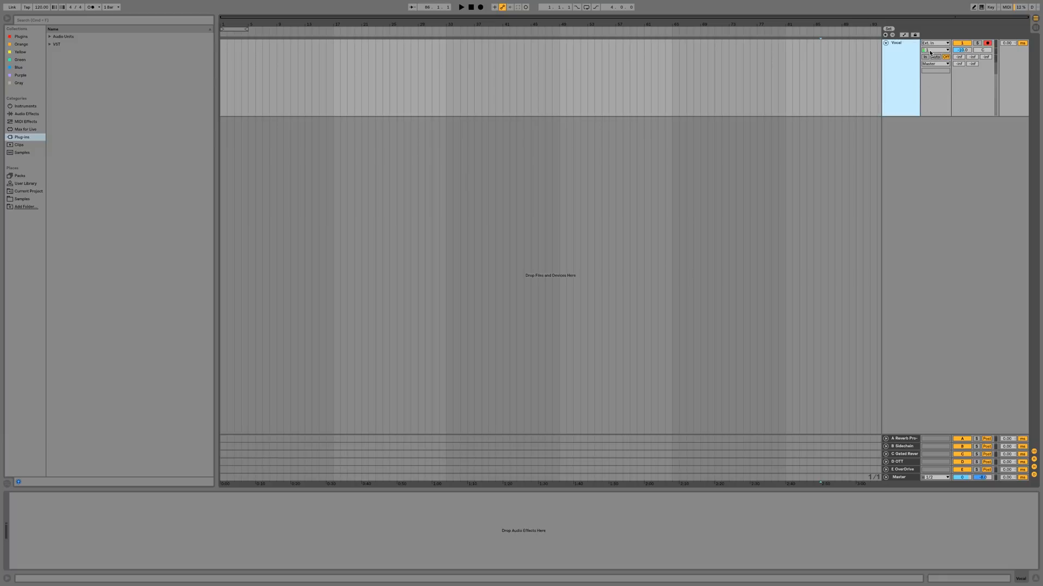
{"action": "left_click", "coordinate": [930, 50]}
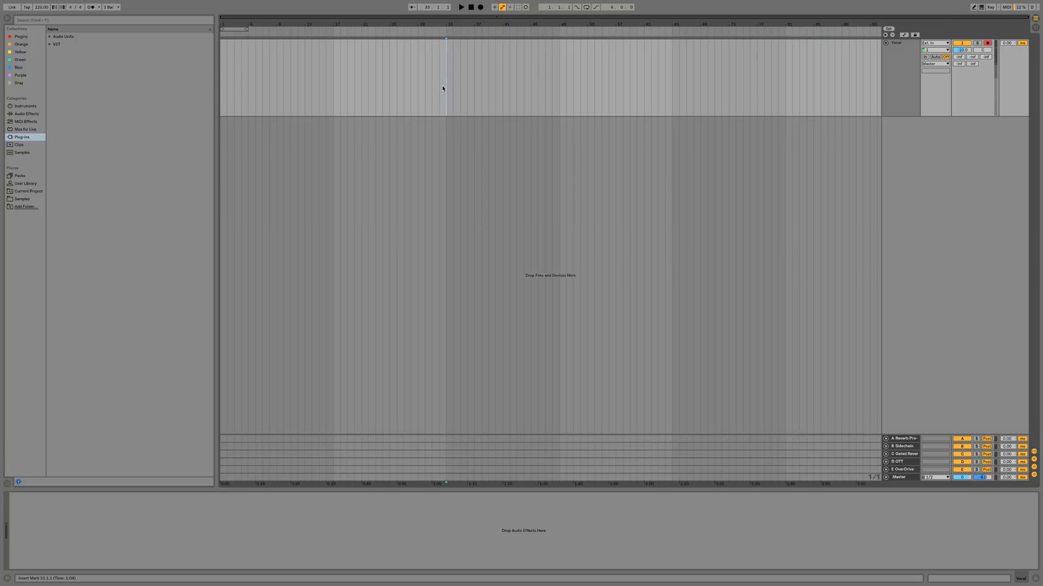
{"action": "mouse_move", "coordinate": [469, 68]}
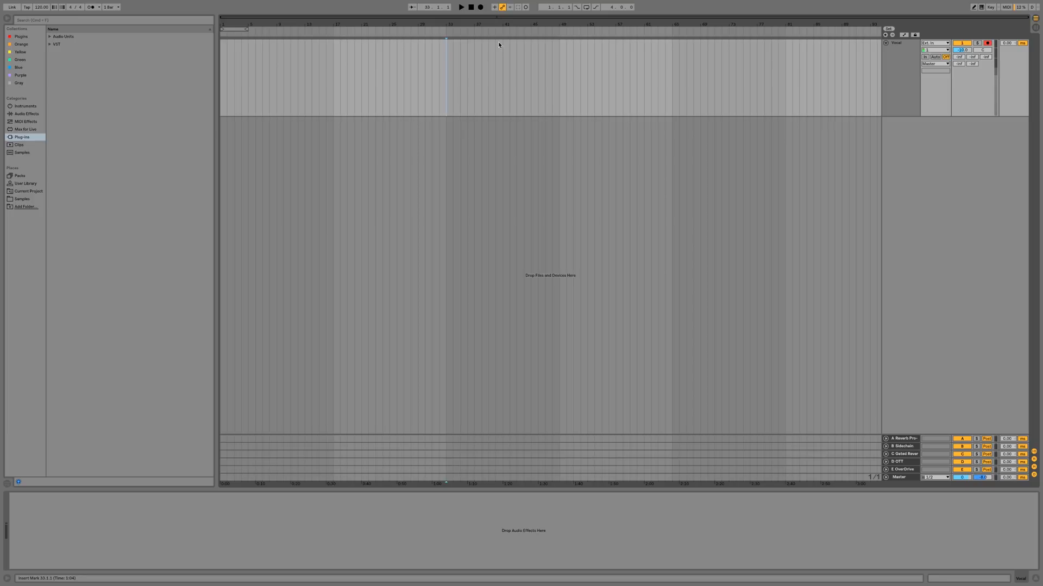
Step: Select the three-bar range from bar 34 to 37 on the Vocal track
{"action": "left_click", "coordinate": [484, 7]}
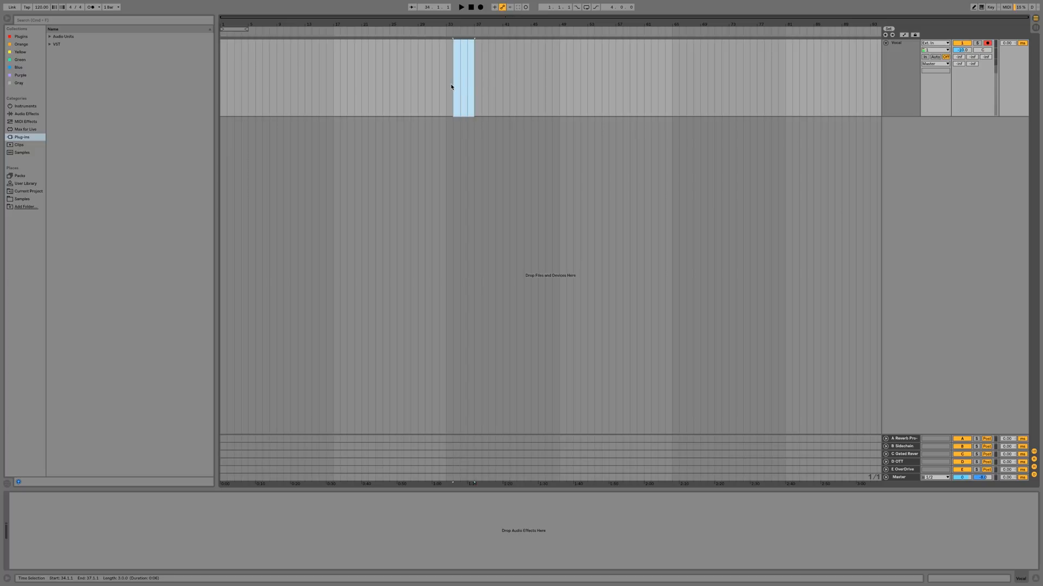
Step: Show the metronome settings, with count-in at None and the Classic click sound
{"action": "left_click", "coordinate": [97, 6]}
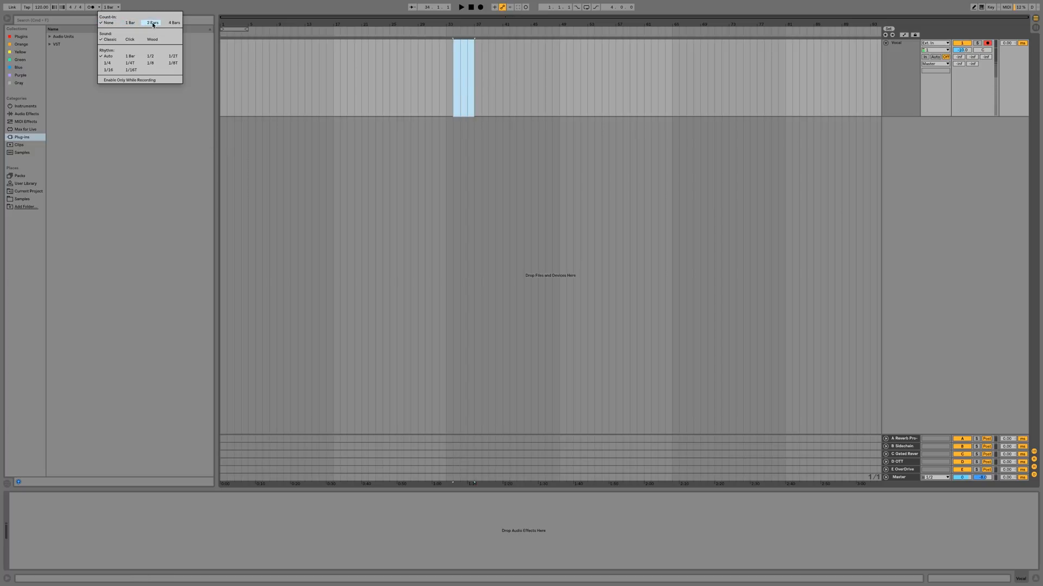
{"action": "left_click", "coordinate": [109, 24]}
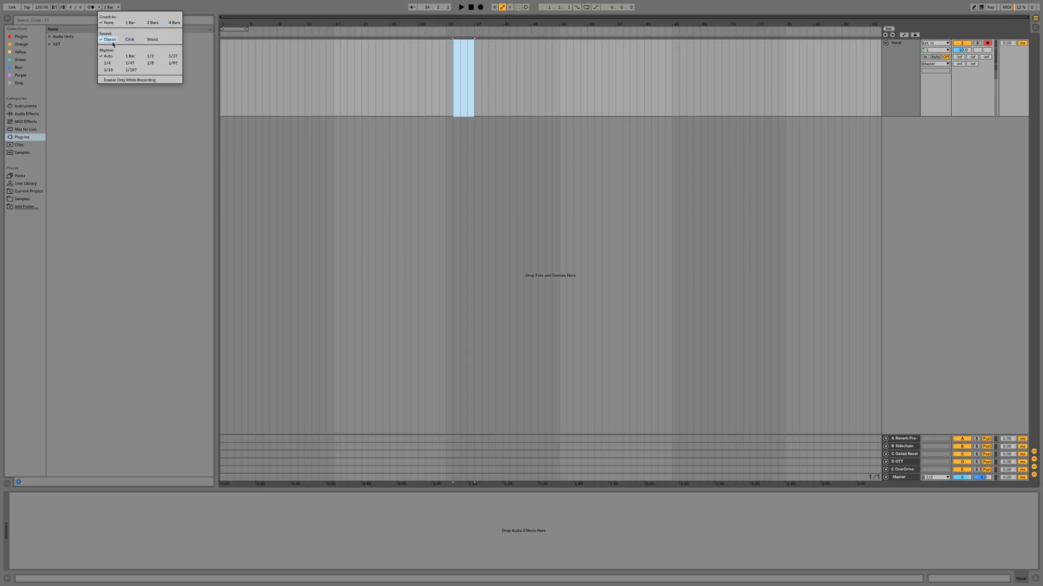